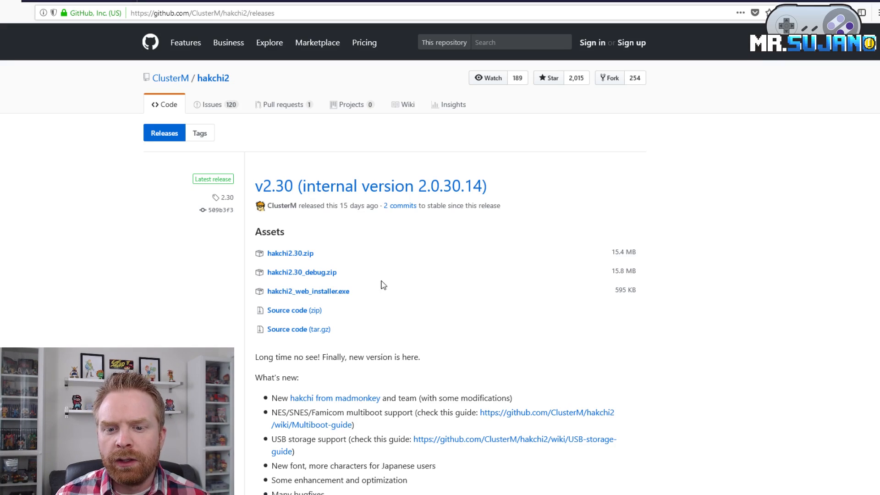
mouse_move(366, 299)
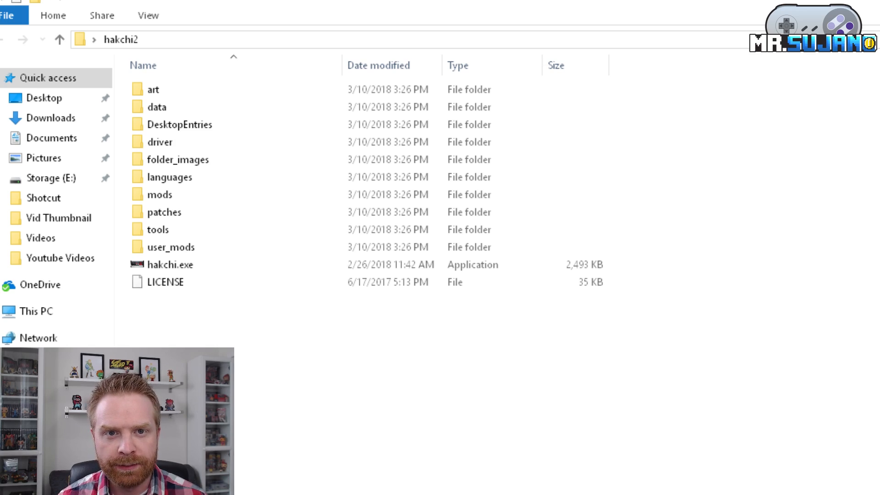
Launch hakchi.exe from the hakchi2 folder in File Explorer.
double_click(168, 264)
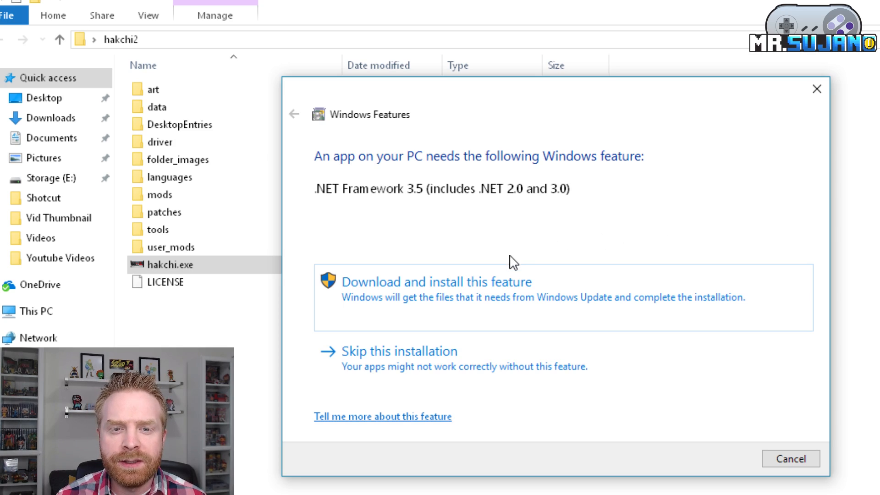
mouse_move(334, 219)
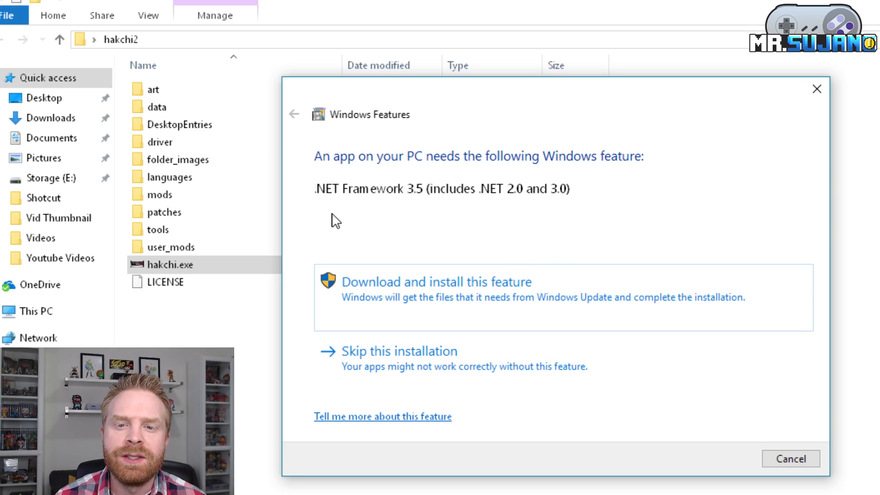
mouse_move(457, 219)
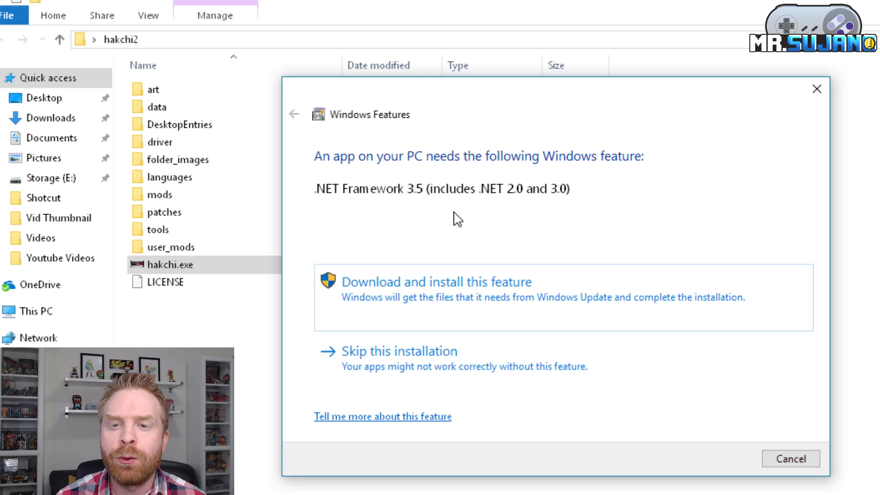
mouse_move(558, 210)
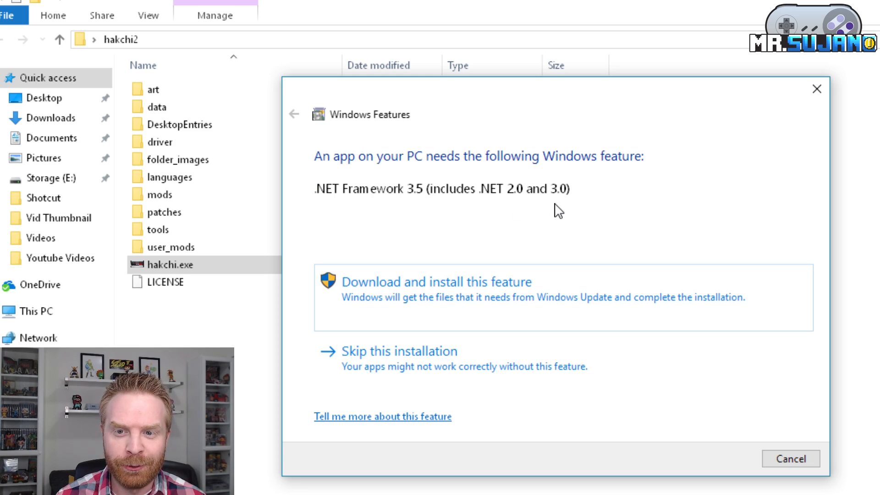
mouse_move(402, 302)
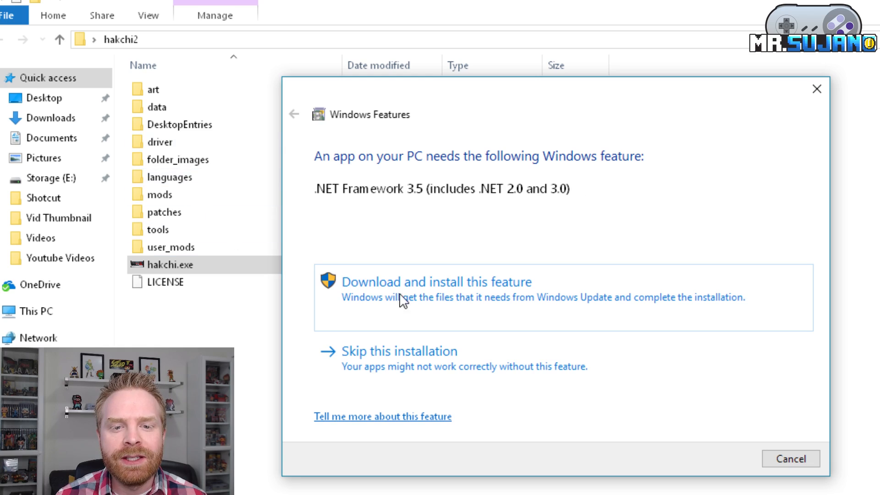
mouse_move(549, 244)
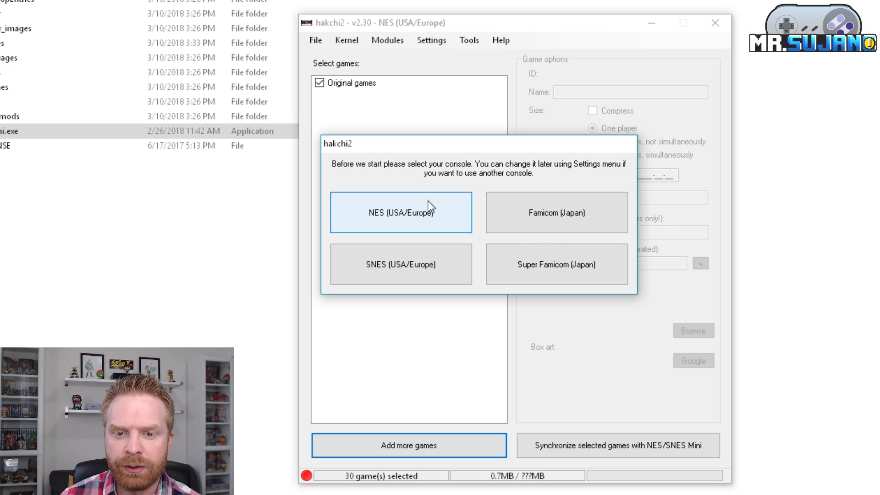
mouse_move(438, 212)
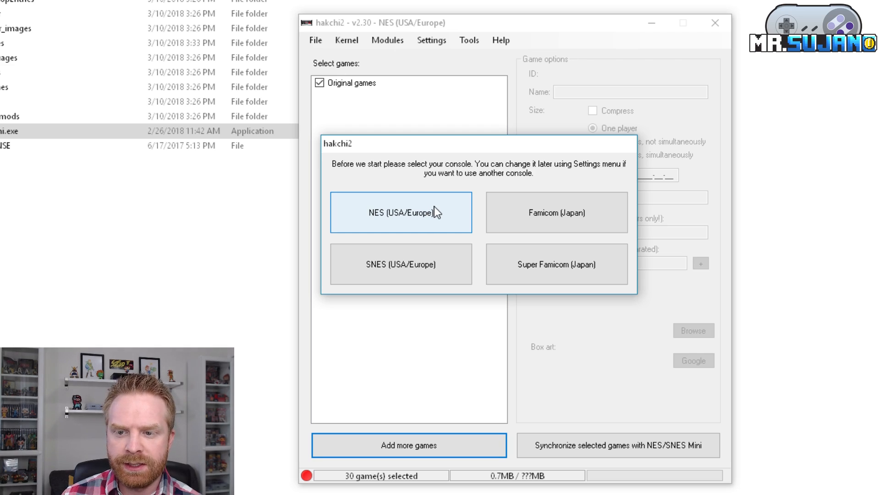
mouse_move(518, 187)
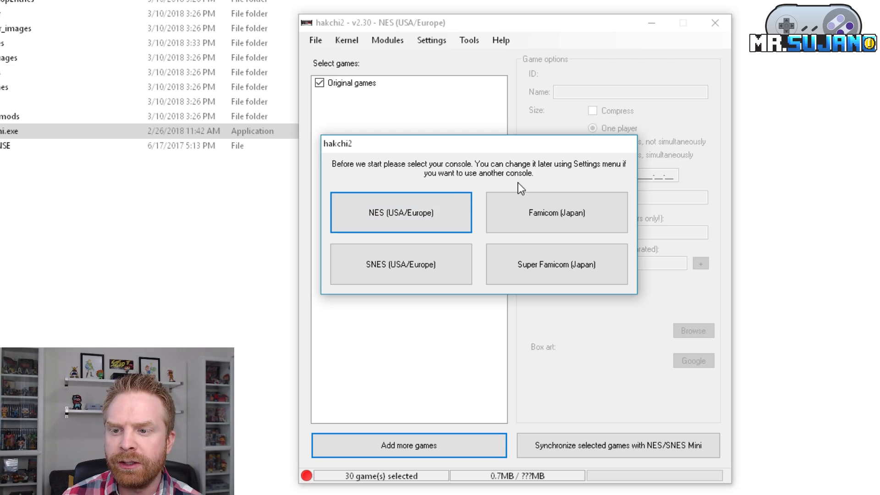
mouse_move(492, 190)
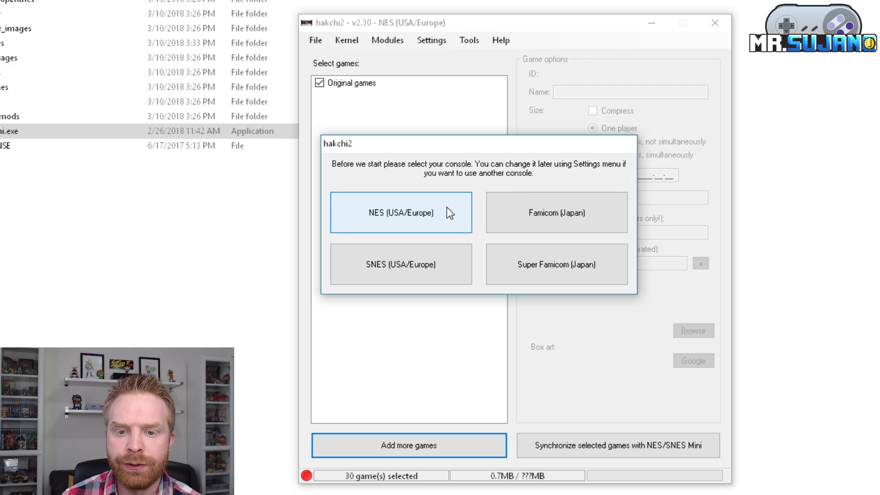
mouse_move(477, 247)
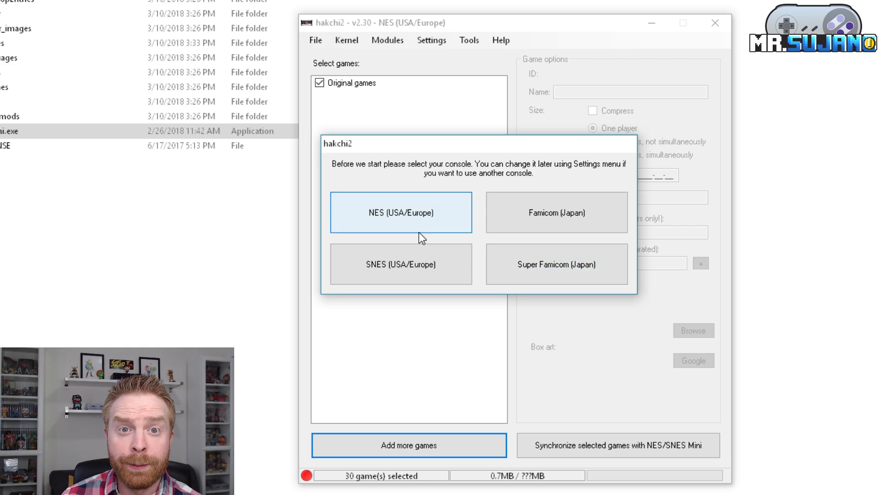
mouse_move(400, 263)
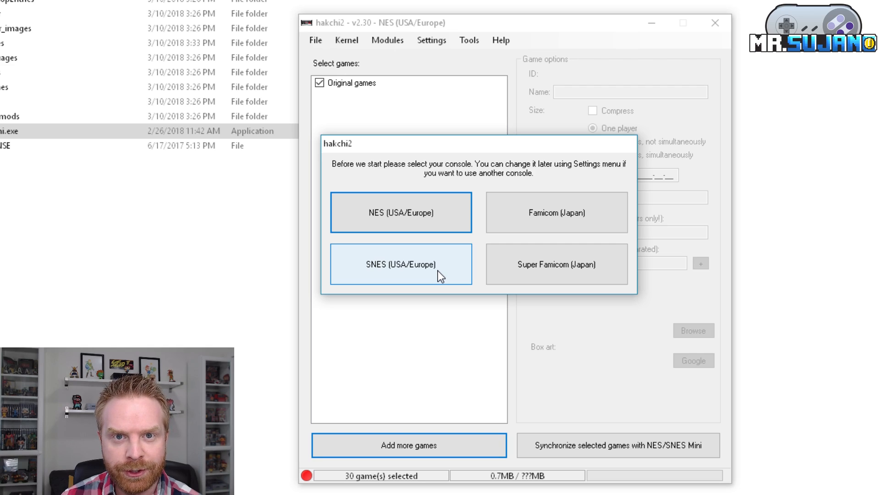
Choose SNES (USA/Europe) as the console type.
left_click(400, 264)
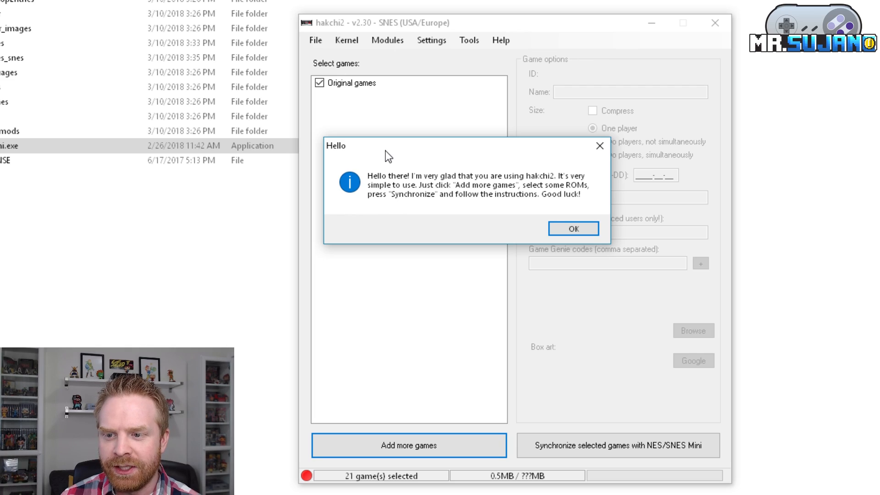
mouse_move(389, 168)
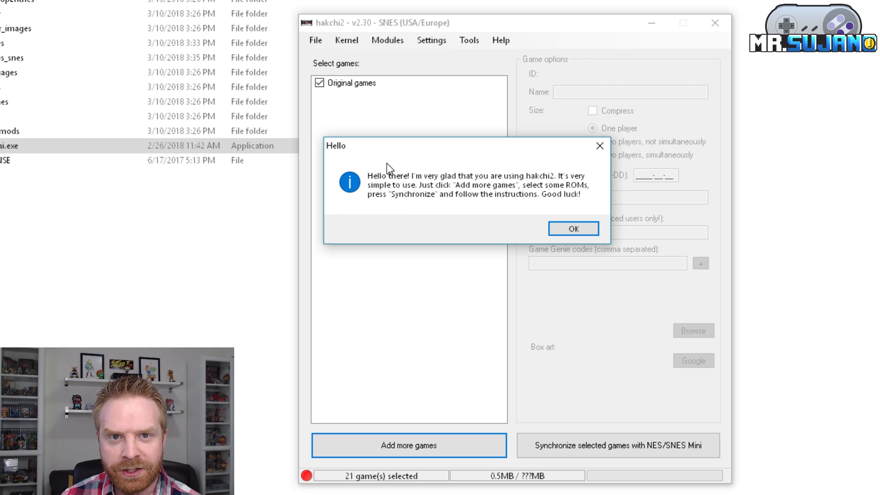
Close the Hello welcome message with OK.
left_click(573, 228)
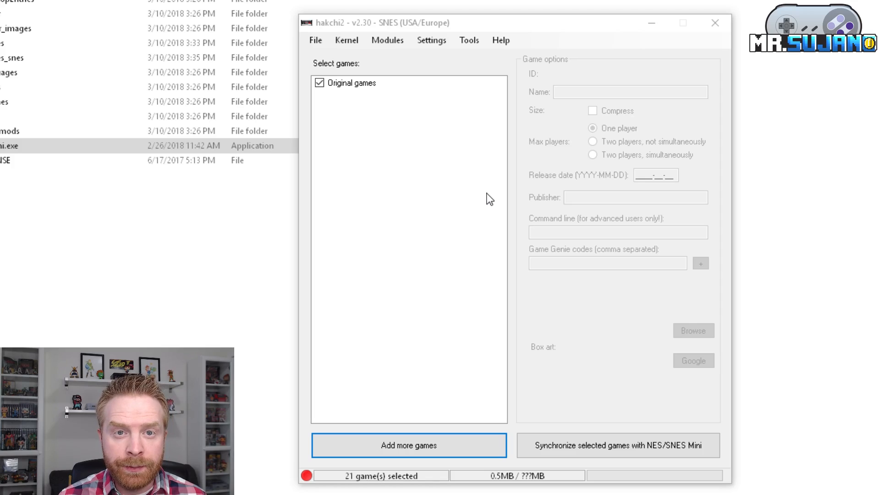
mouse_move(347, 40)
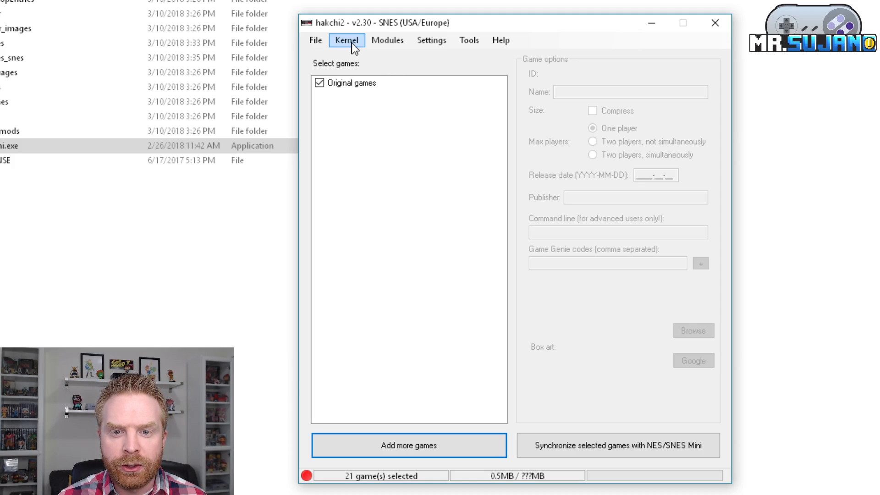
Start a kernel dump from the Kernel menu and confirm with Yes.
left_click(346, 40)
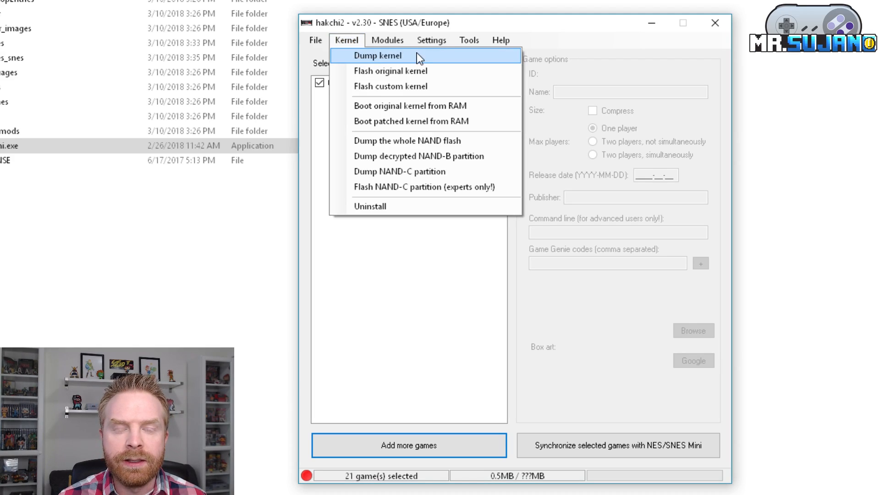
left_click(377, 56)
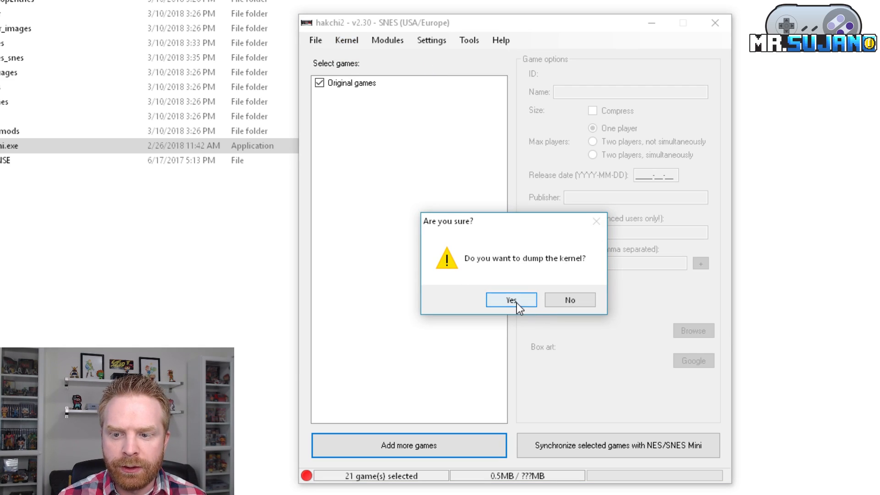
left_click(510, 299)
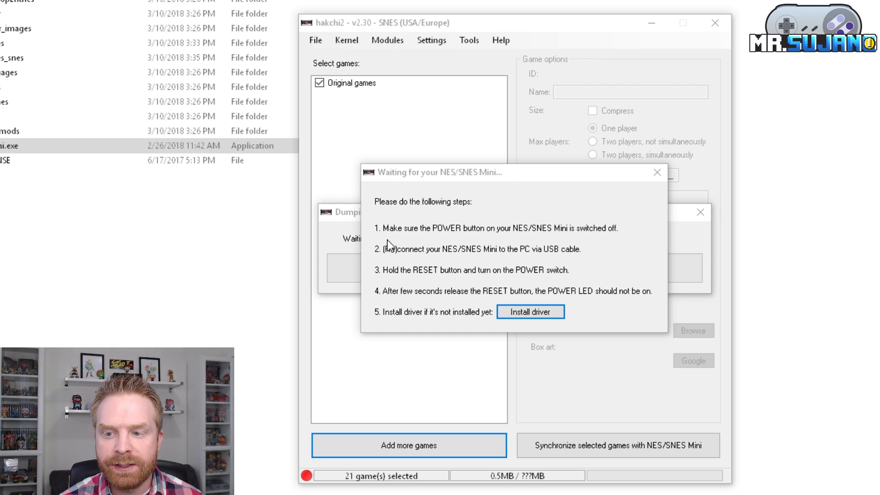
mouse_move(473, 202)
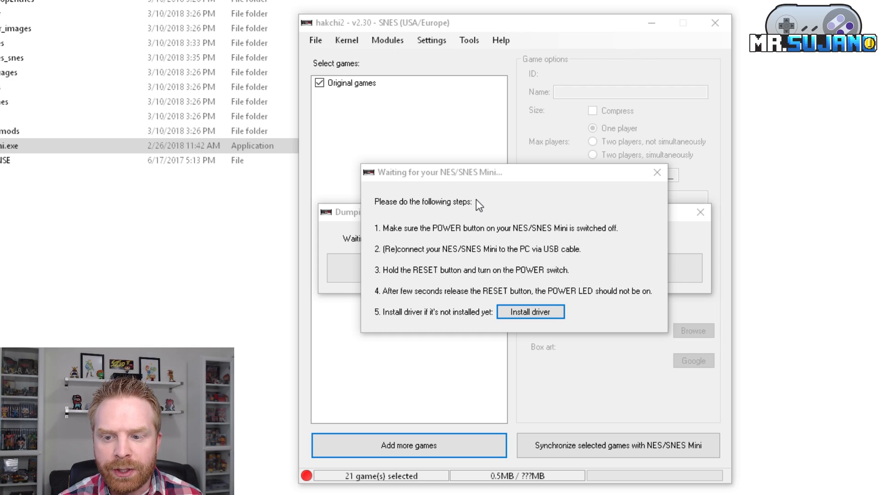
mouse_move(522, 272)
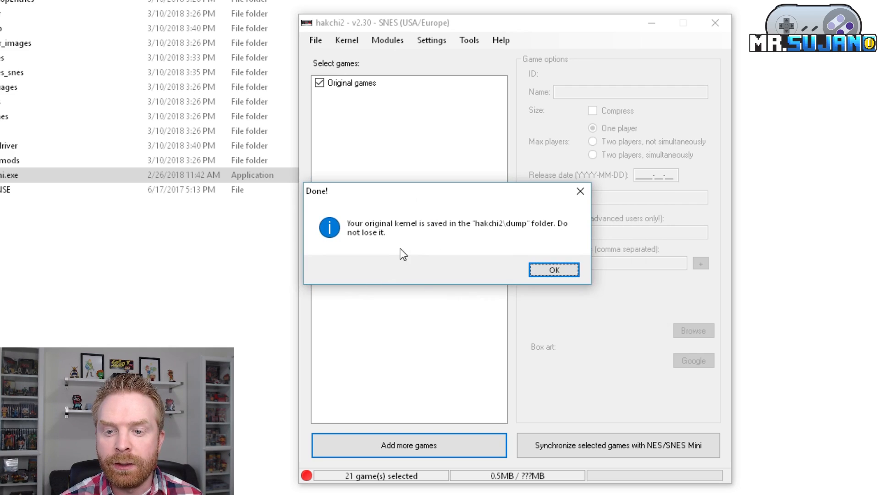
mouse_move(428, 239)
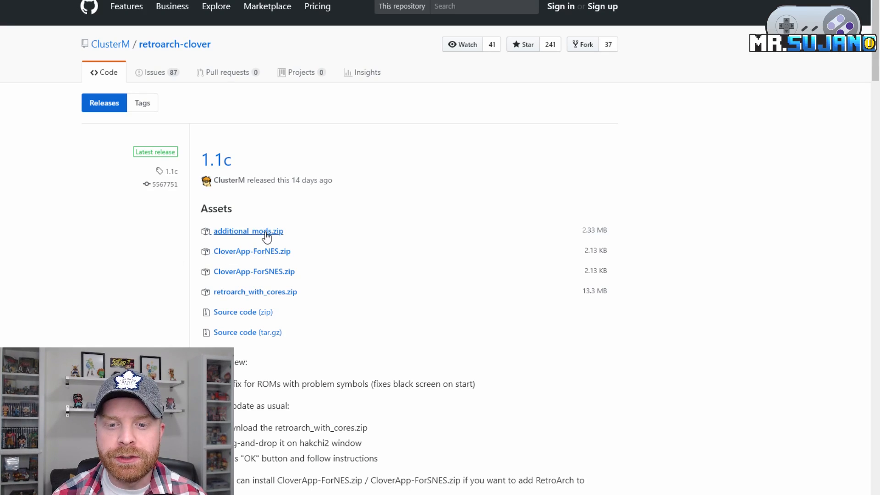
mouse_move(376, 335)
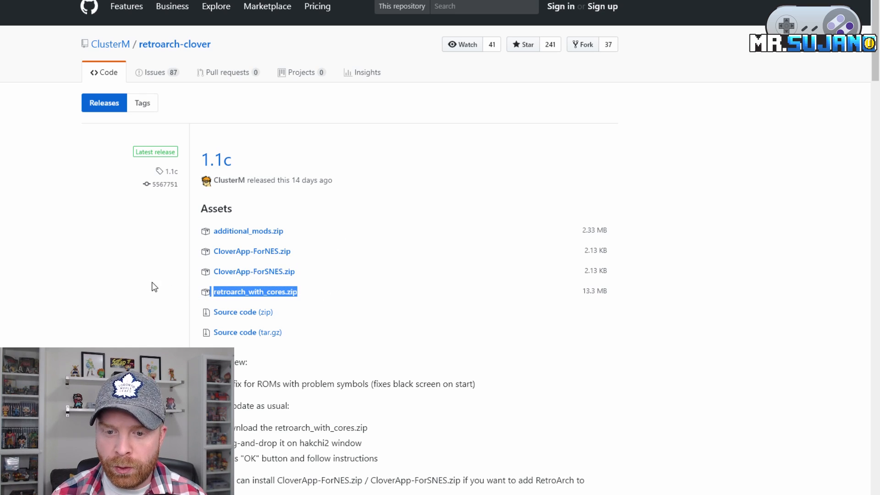
mouse_move(457, 329)
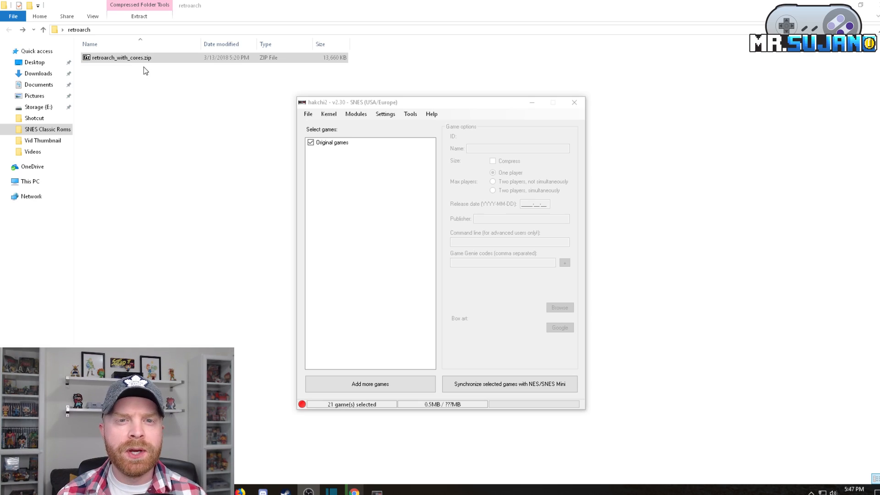
Drag retroarch_with_cores.zip into hakchi2 and approve the checked modules.
left_click(119, 58)
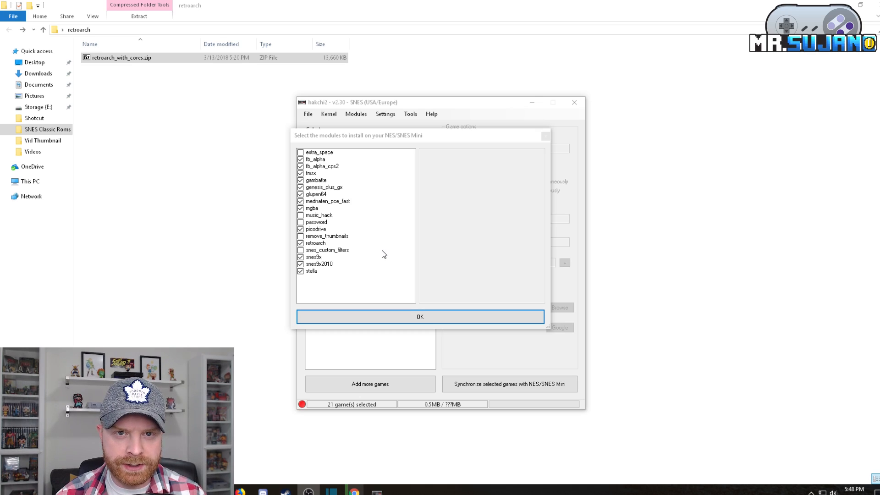
left_click(420, 317)
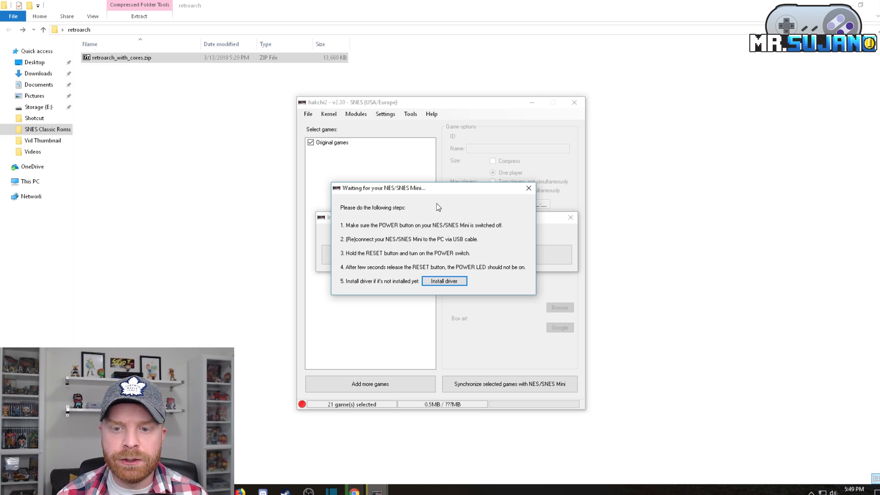
mouse_move(409, 209)
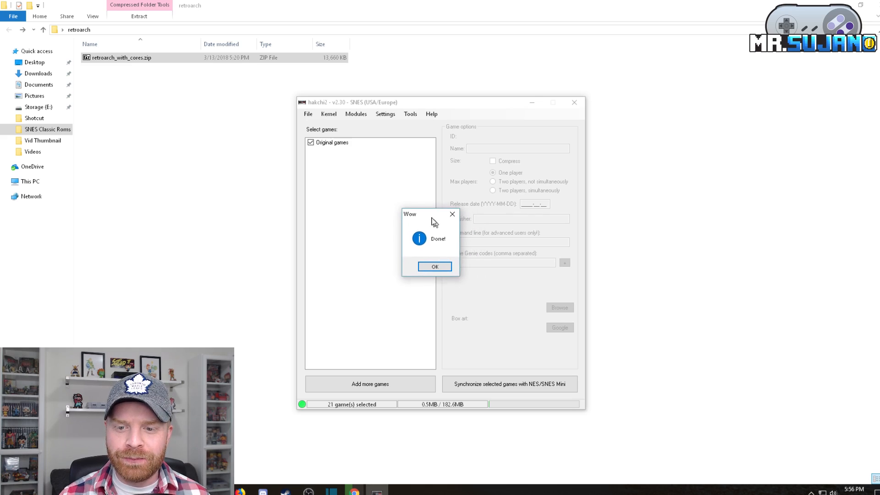
Acknowledge the Done! message after the RetroArch modules install.
left_click(435, 265)
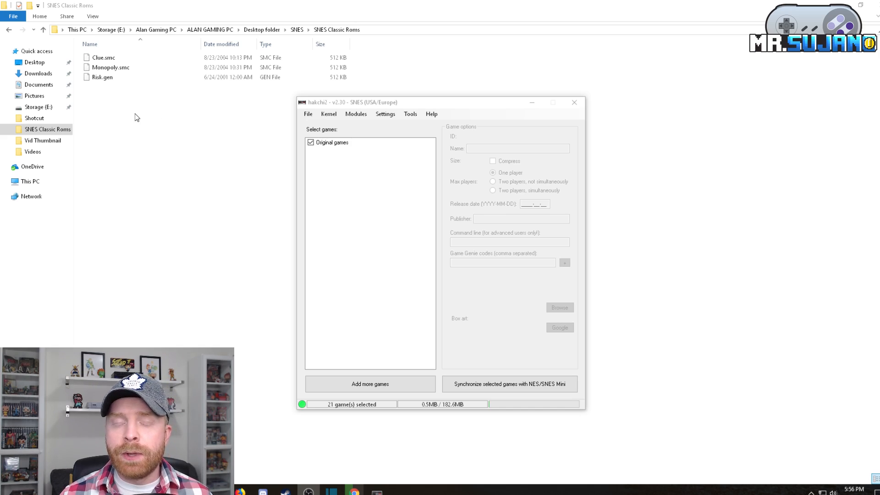
mouse_move(137, 103)
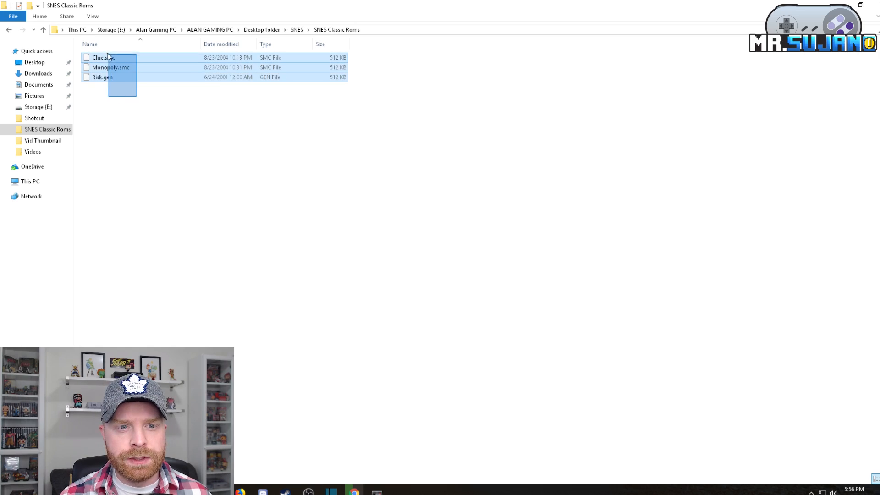
Select Clue.smc, Monopoly.smc and Risk.gen in the SNES Classic Roms folder.
left_click(140, 60)
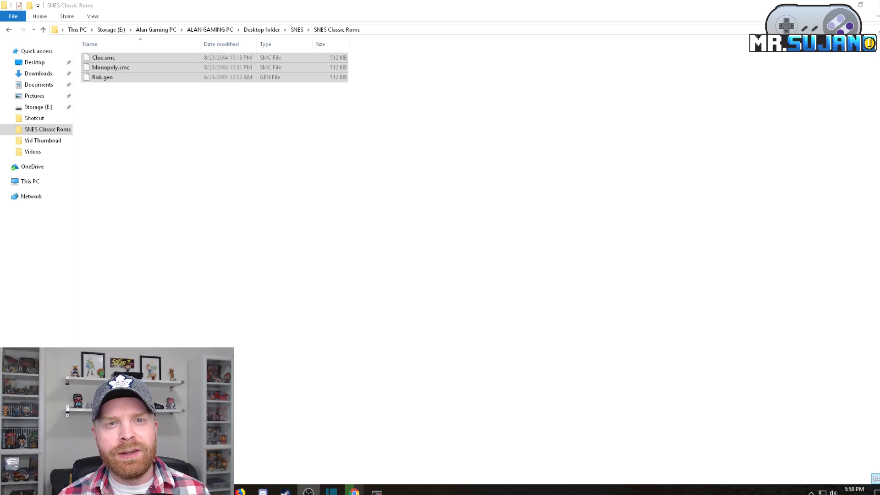
Drag Clue.smc, Monopoly.smc and Risk.gen into the hakchi2 games list.
left_click(103, 57)
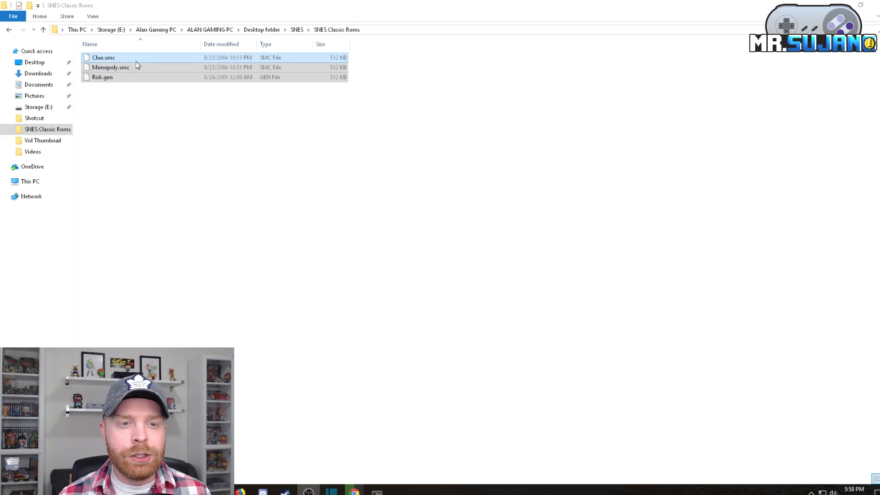
left_click(110, 67)
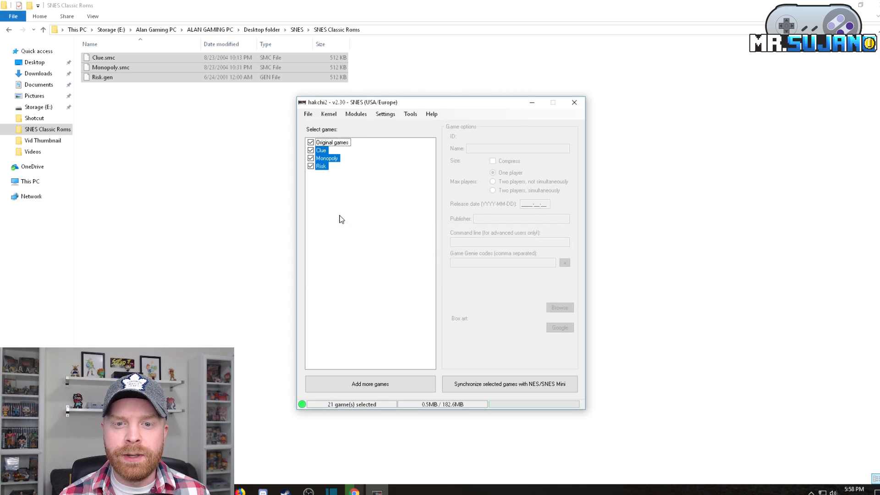
Select Clue through Risk in the games list, 24 games totalling 1.3 MB.
left_click(322, 166)
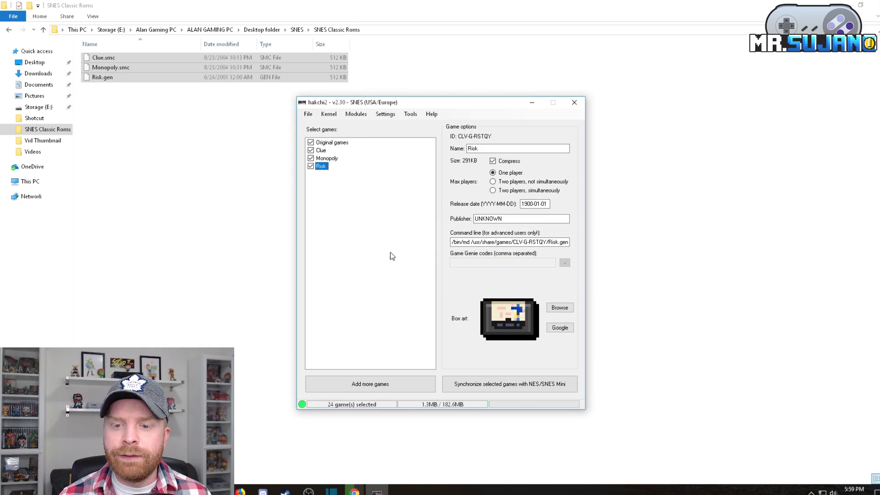
mouse_move(453, 285)
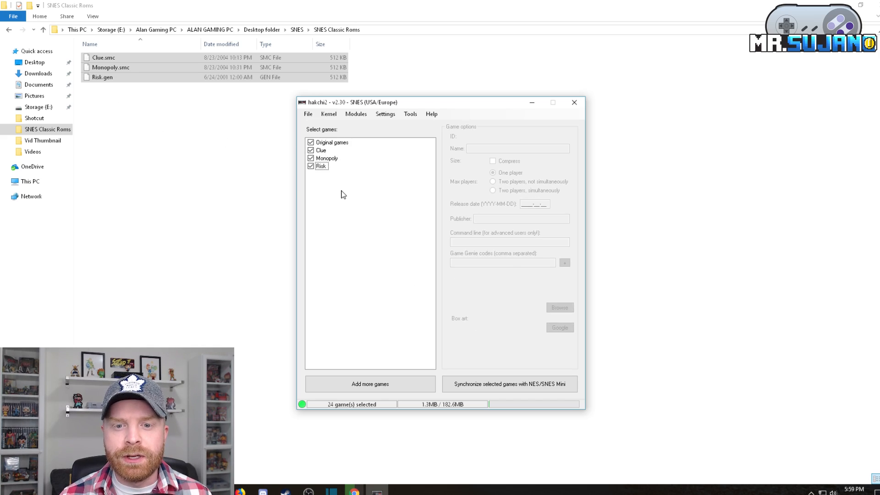
left_click(321, 157)
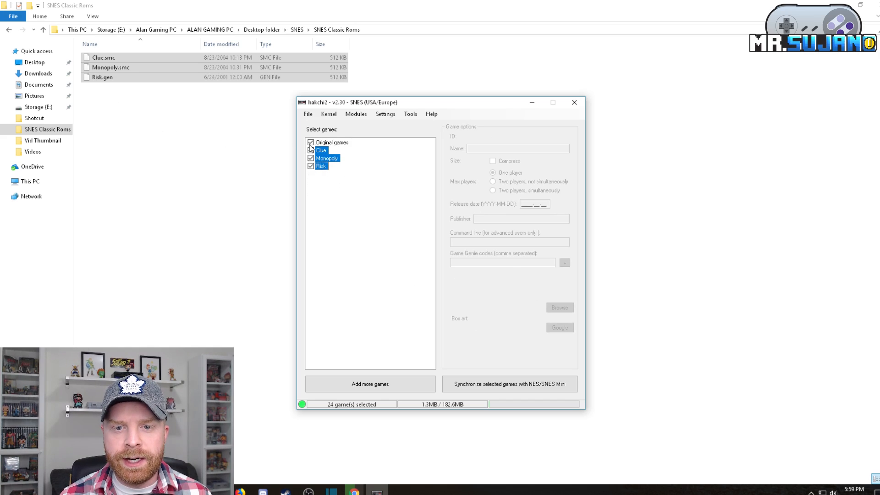
Download box art for Clue, Monopoly and Risk via the right-click menu.
right_click(321, 150)
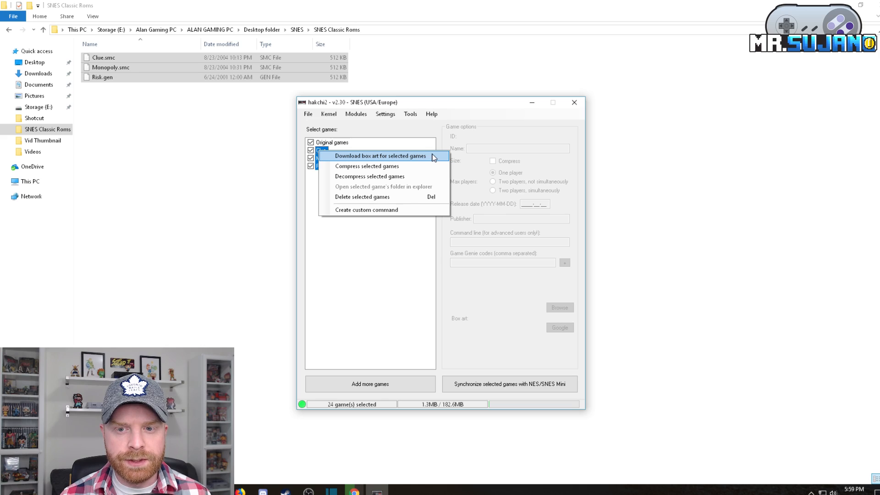
left_click(380, 155)
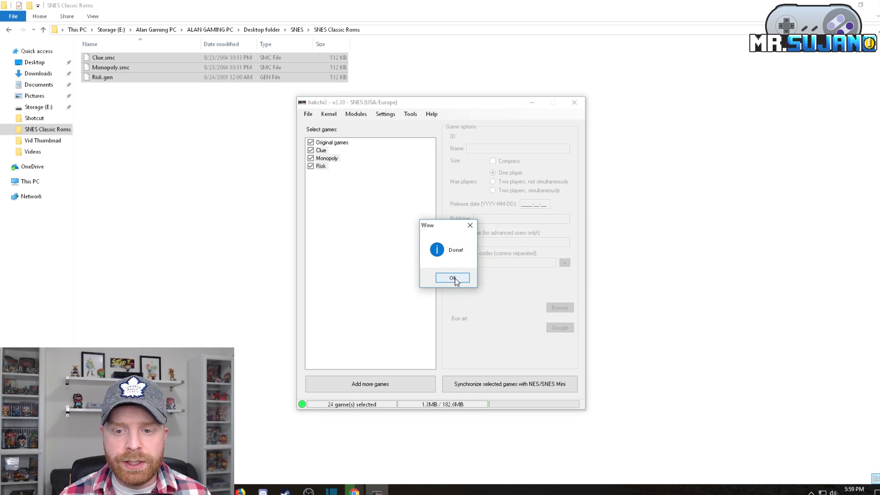
left_click(452, 278)
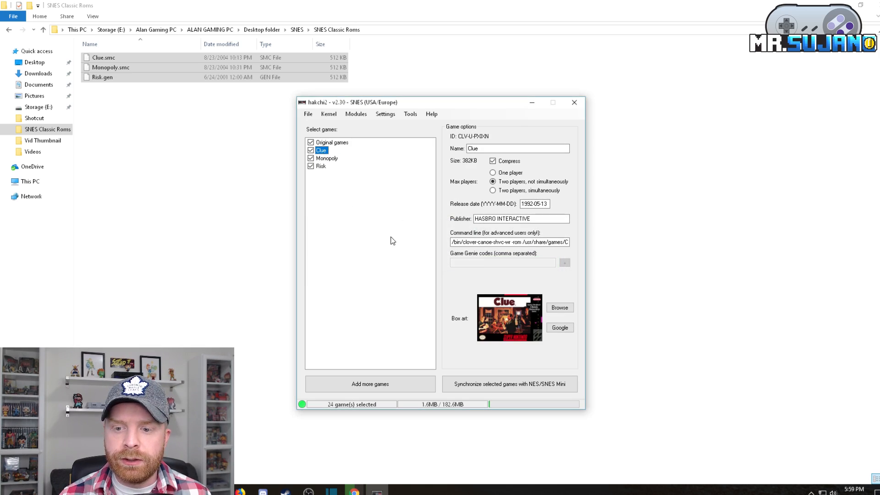
Select Monopoly and then Risk in the games list to view their downloaded covers.
left_click(327, 157)
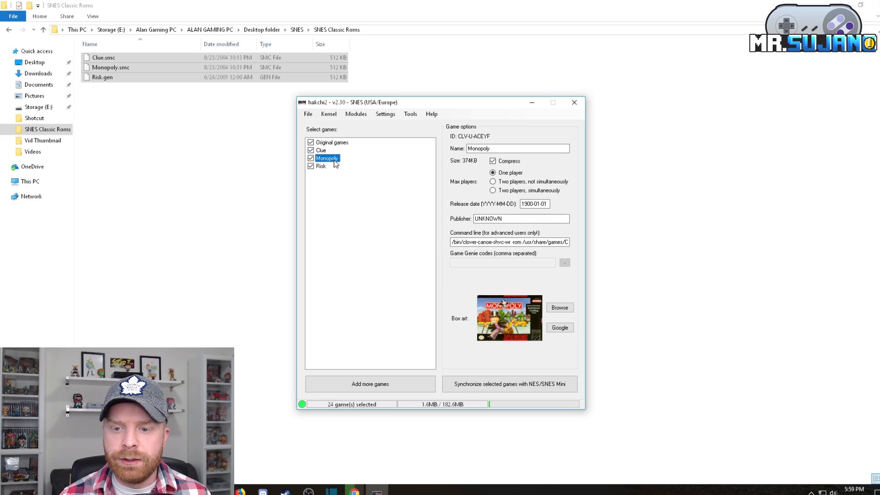
left_click(322, 166)
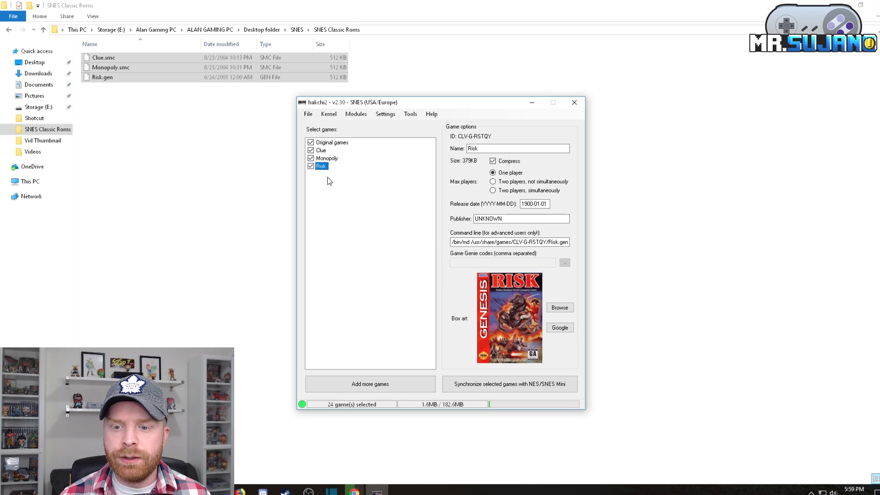
mouse_move(397, 264)
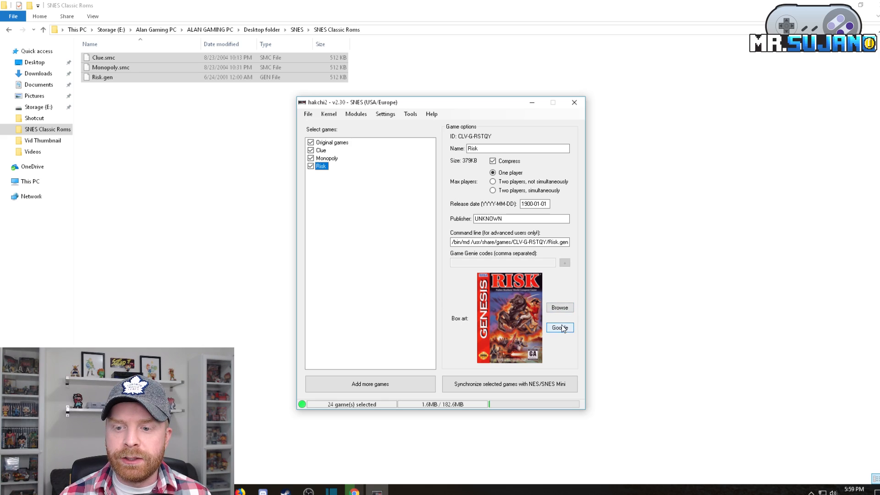
left_click(559, 328)
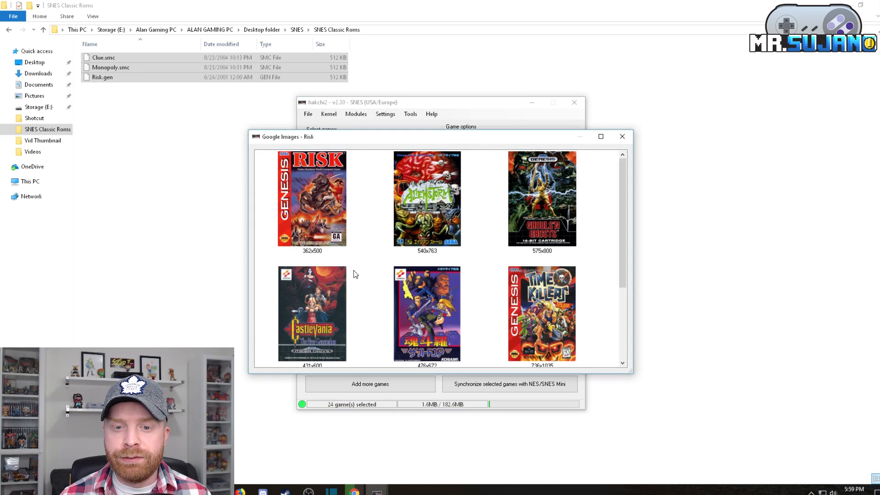
scroll("down", 3)
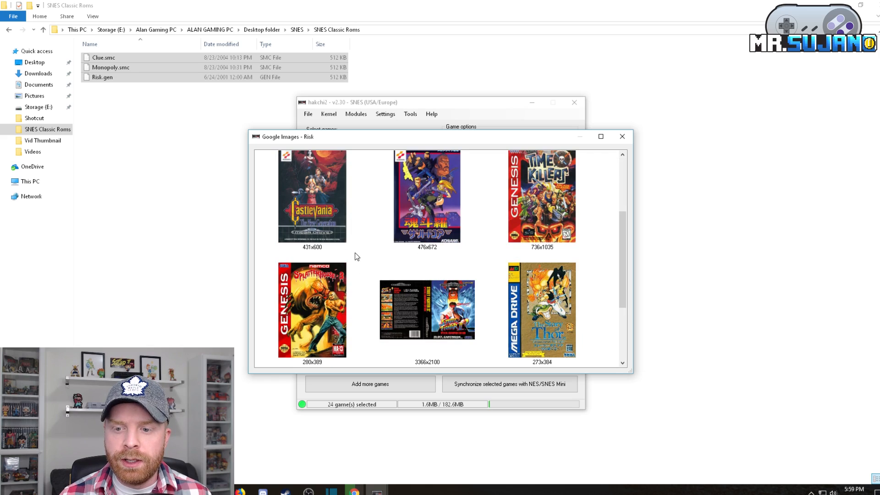
scroll("down", 3)
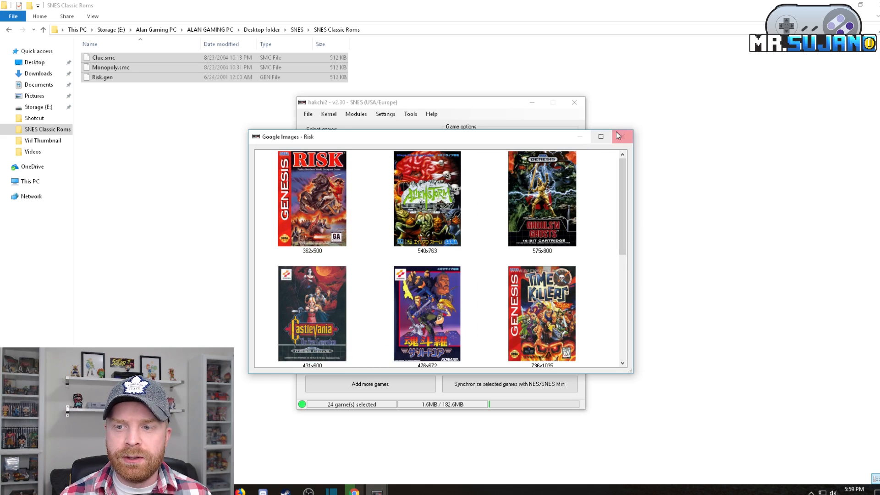
left_click(620, 137)
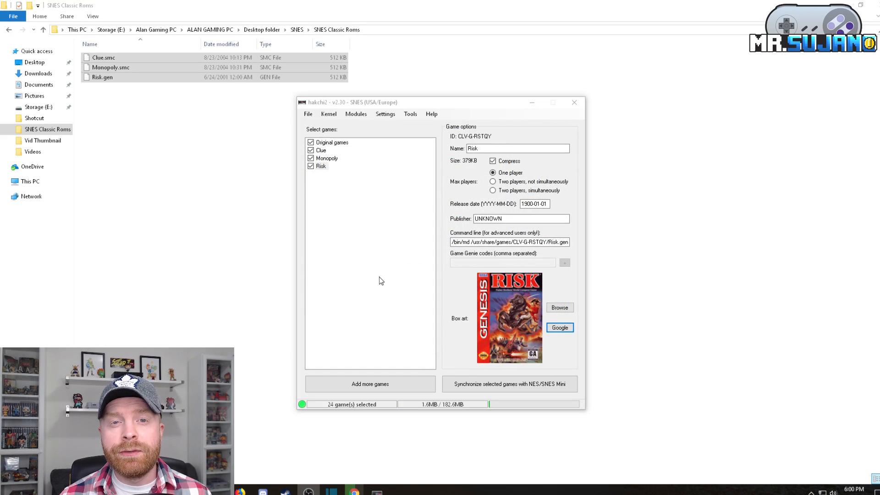
mouse_move(298, 307)
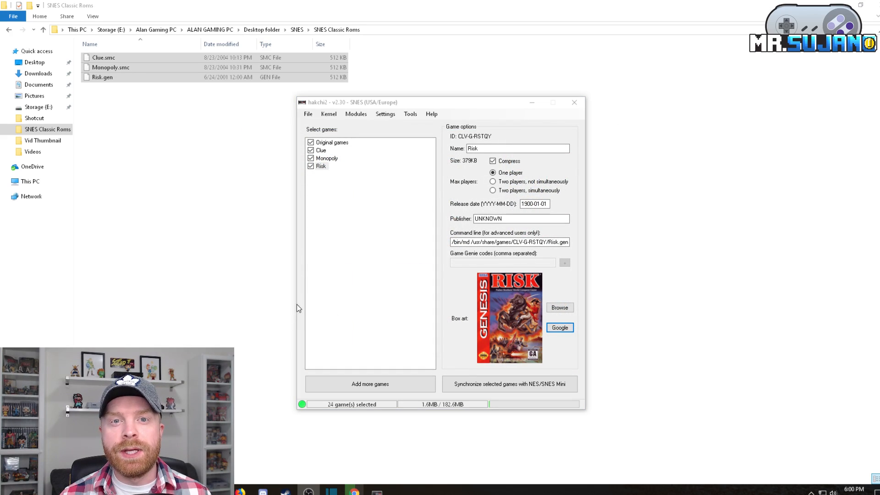
mouse_move(382, 280)
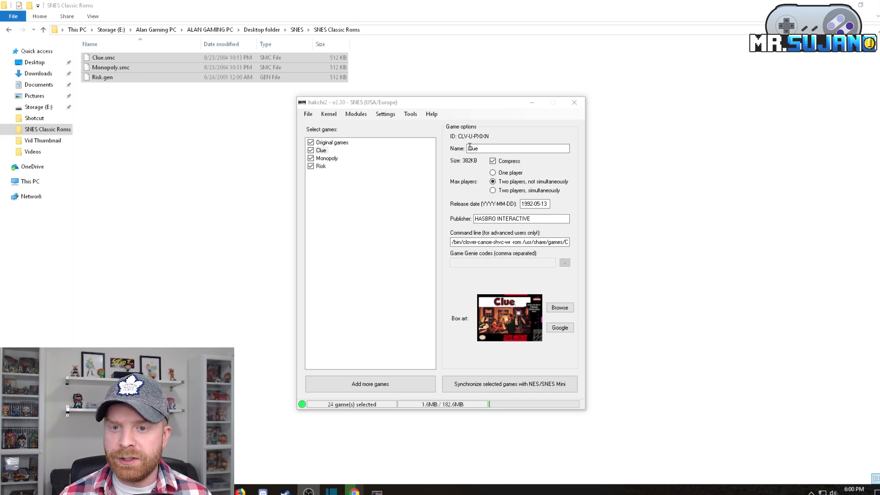
Set Monopoly's max players to 'Two players, not simultaneously'.
left_click(320, 149)
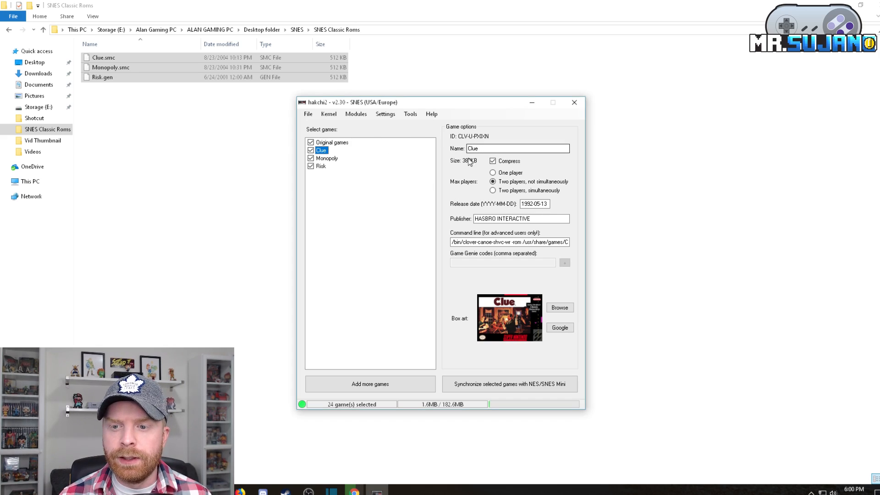
left_click(327, 158)
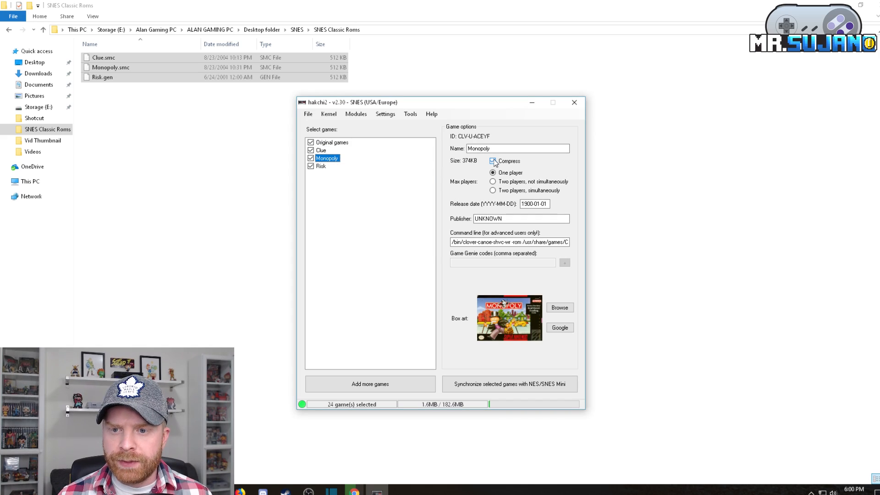
left_click(493, 161)
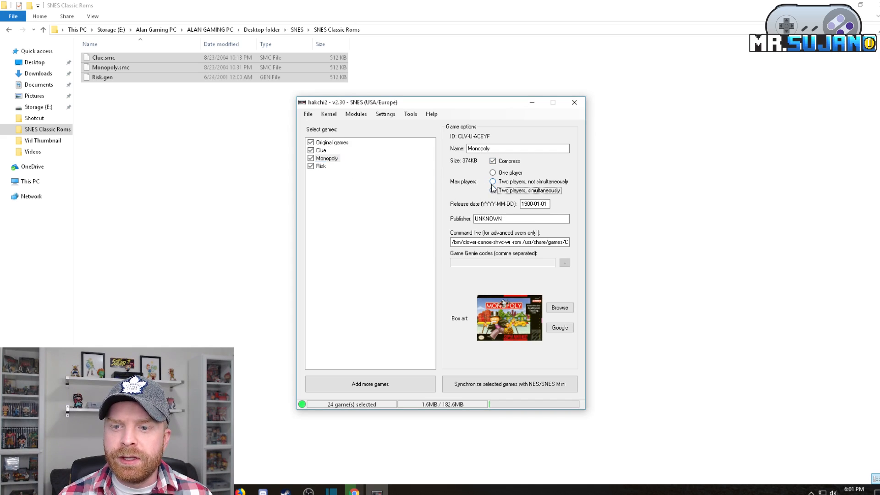
left_click(493, 181)
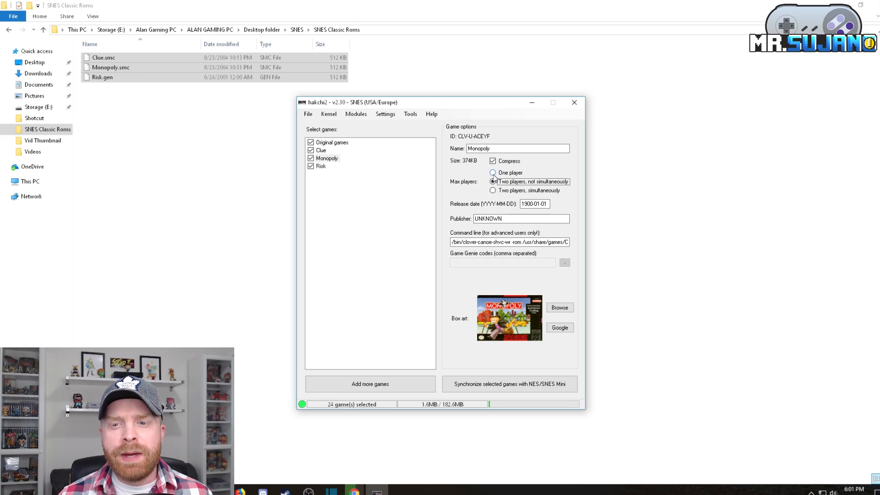
left_click(492, 182)
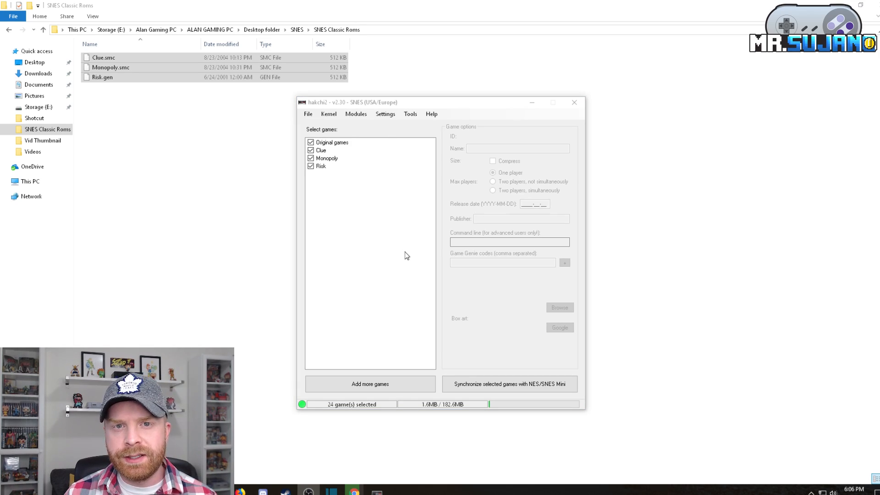
mouse_move(389, 231)
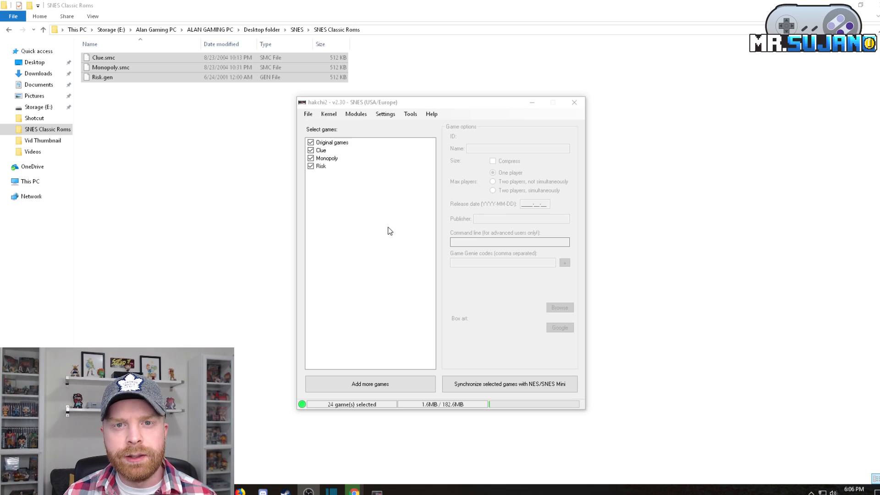
mouse_move(341, 169)
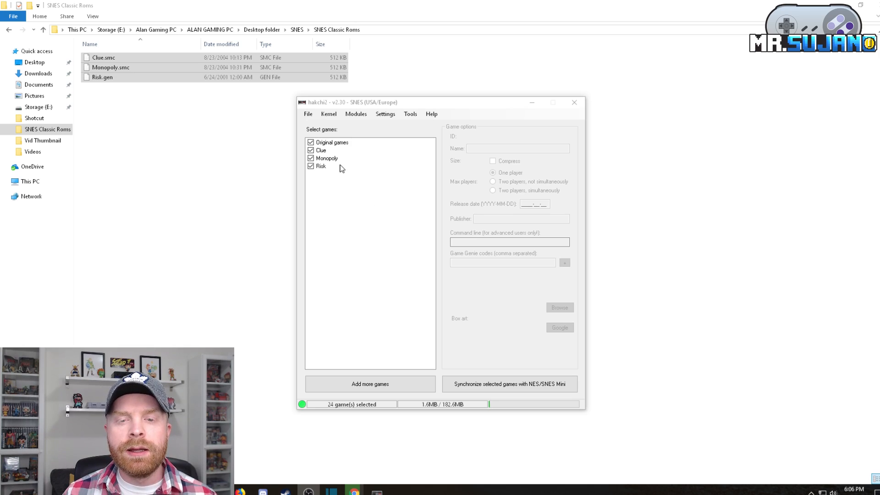
left_click(327, 157)
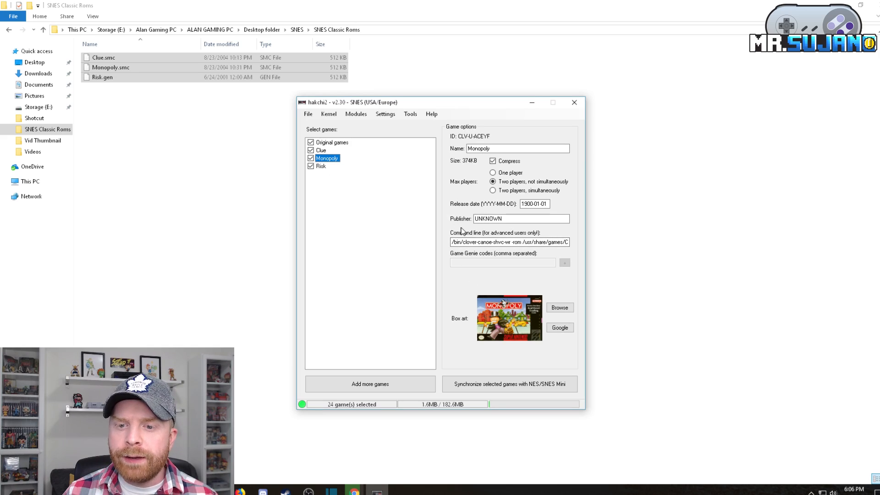
mouse_move(498, 231)
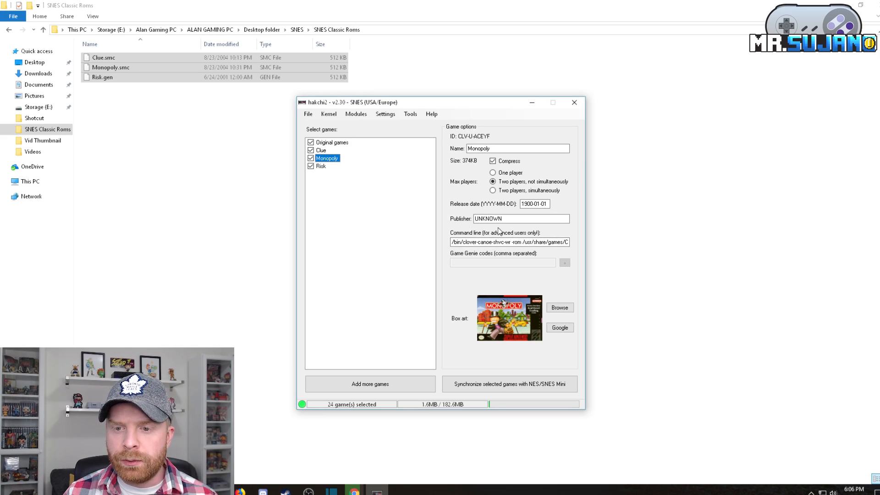
left_click(509, 242)
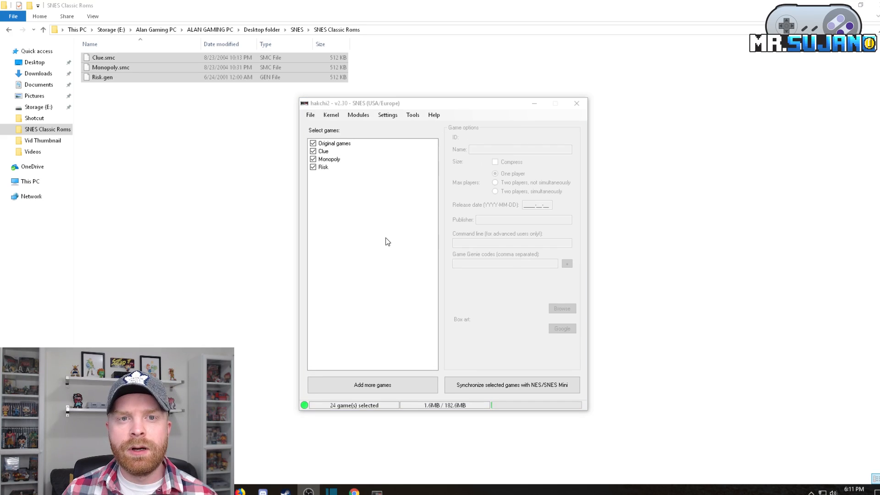
mouse_move(375, 232)
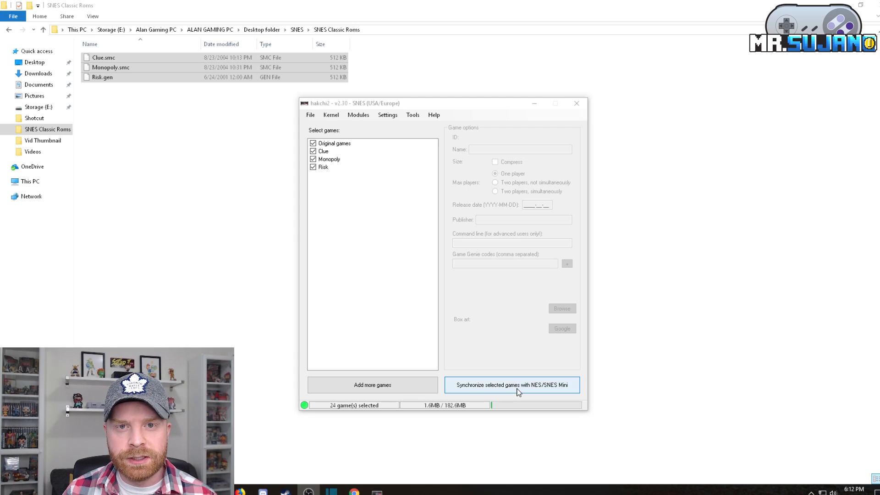
Synchronize the 24 selected games with the SNES Mini until 'Done!' appears.
left_click(512, 385)
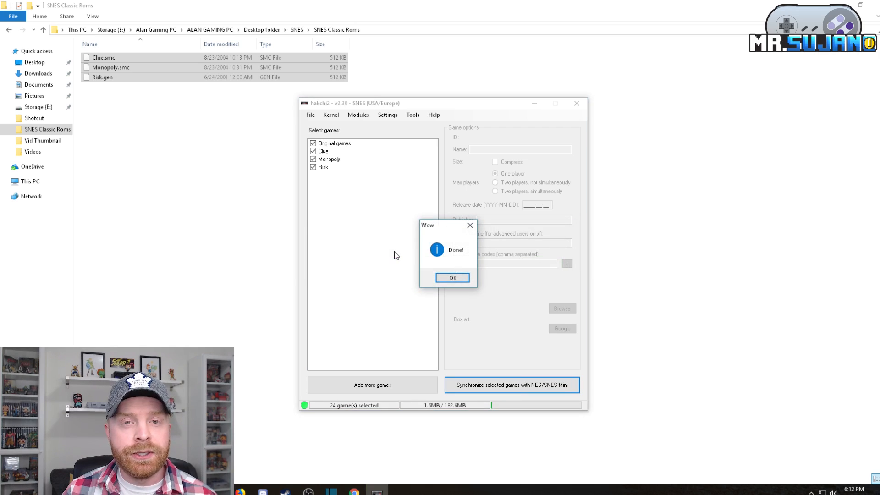